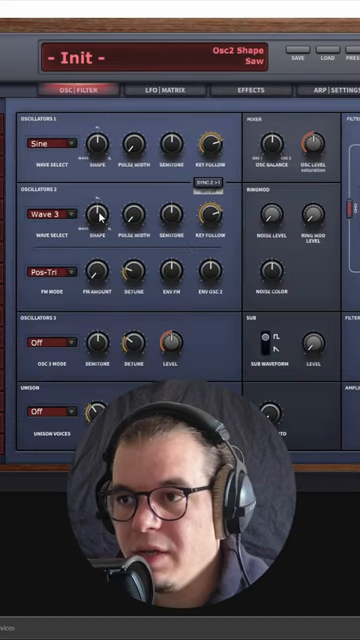
Step: Bring up oscillator 2's FM amount on the display, currently at zero, ready to adjust
left_click(96, 270)
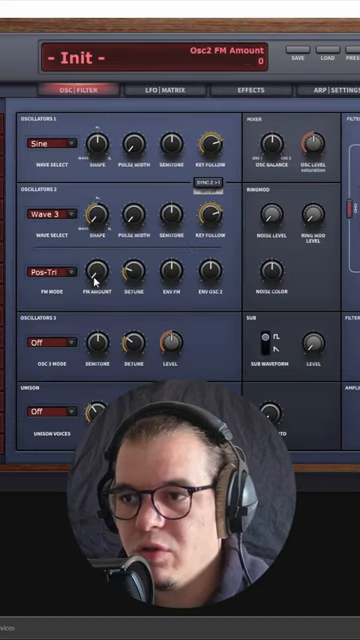